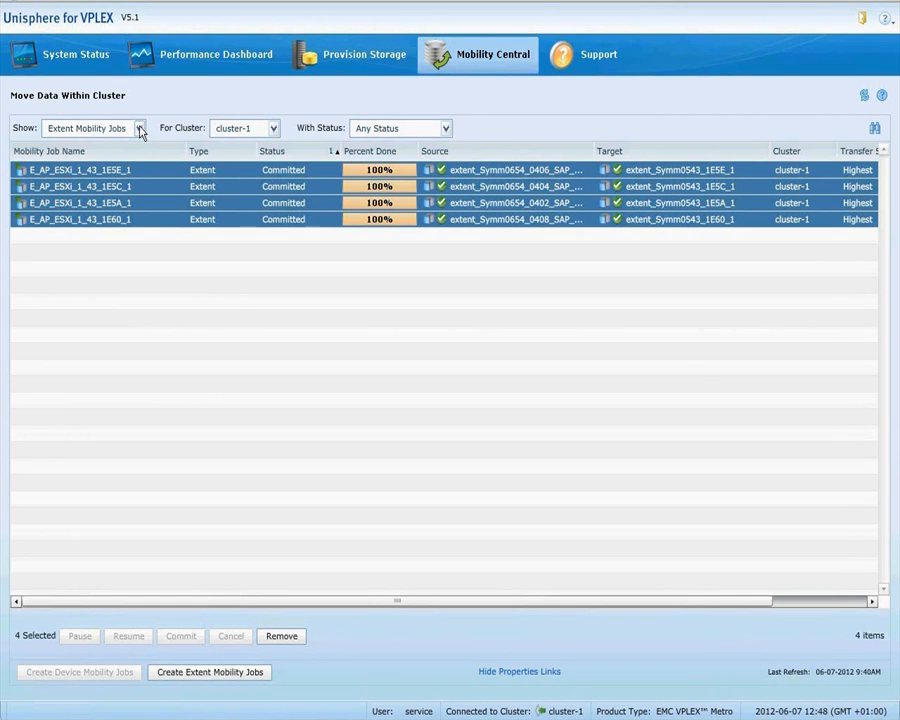
Open the Create Extent Mobility Jobs wizard from Mobility Central with cluster-1 selected
{"action": "left_click", "coordinate": [139, 127]}
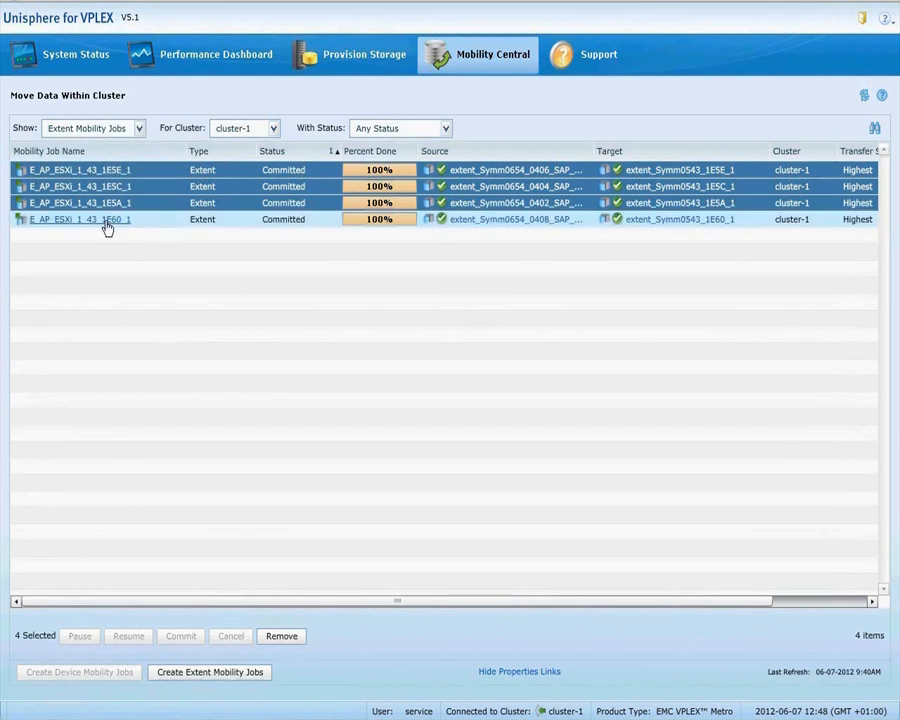
{"action": "left_click", "coordinate": [209, 672]}
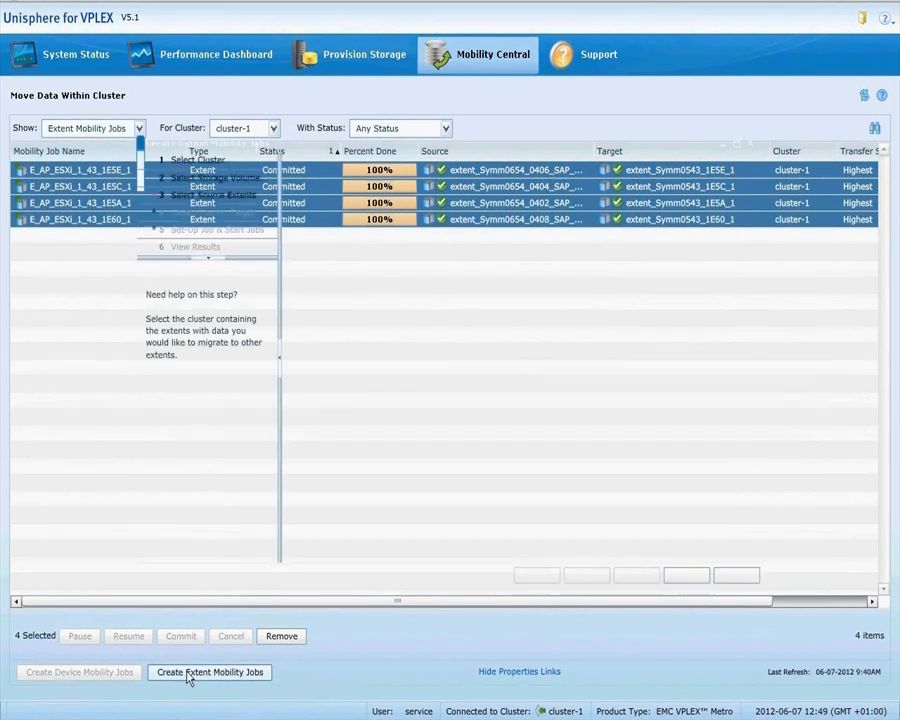
{"action": "left_click", "coordinate": [209, 672]}
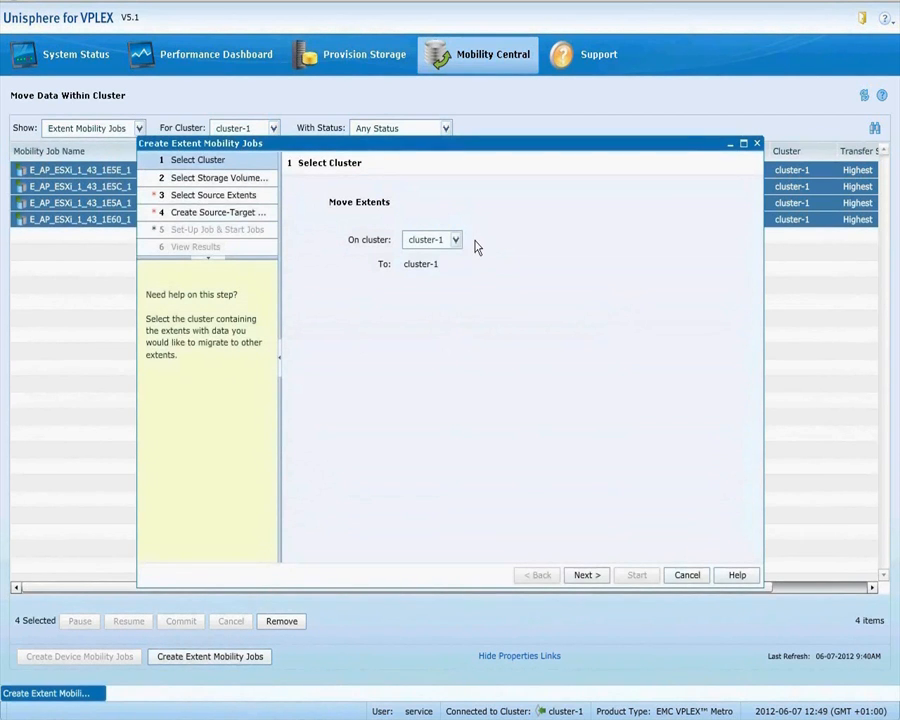
Filter for EXT_ORACLE_DAT and add the sixteen matching storage volumes to Selected Storage Volumes
{"action": "left_click", "coordinate": [586, 575]}
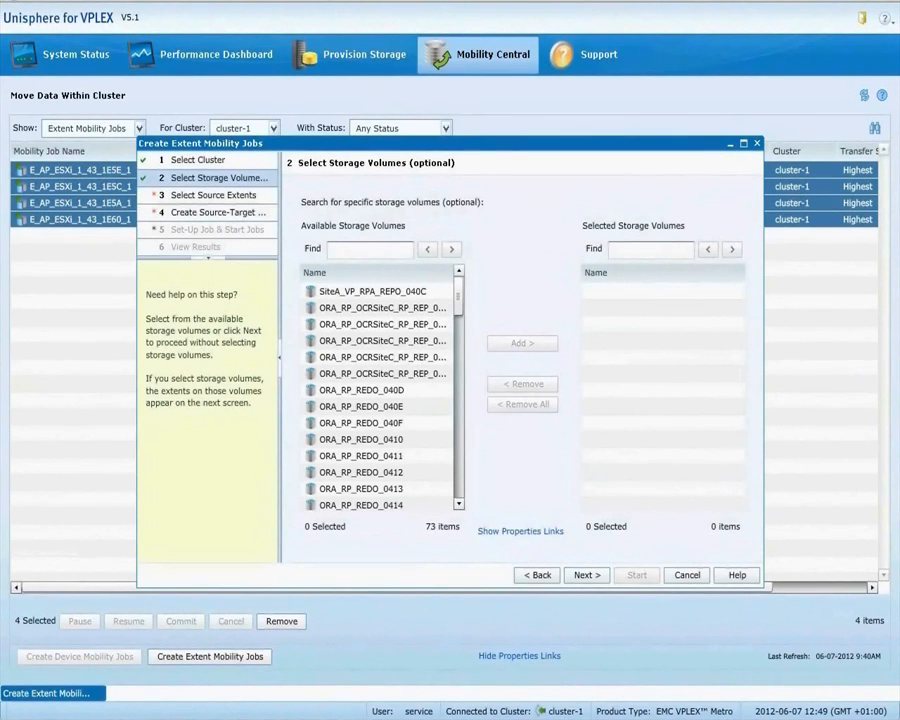
{"action": "type", "text": "EXT_ORACLE_DAT"}
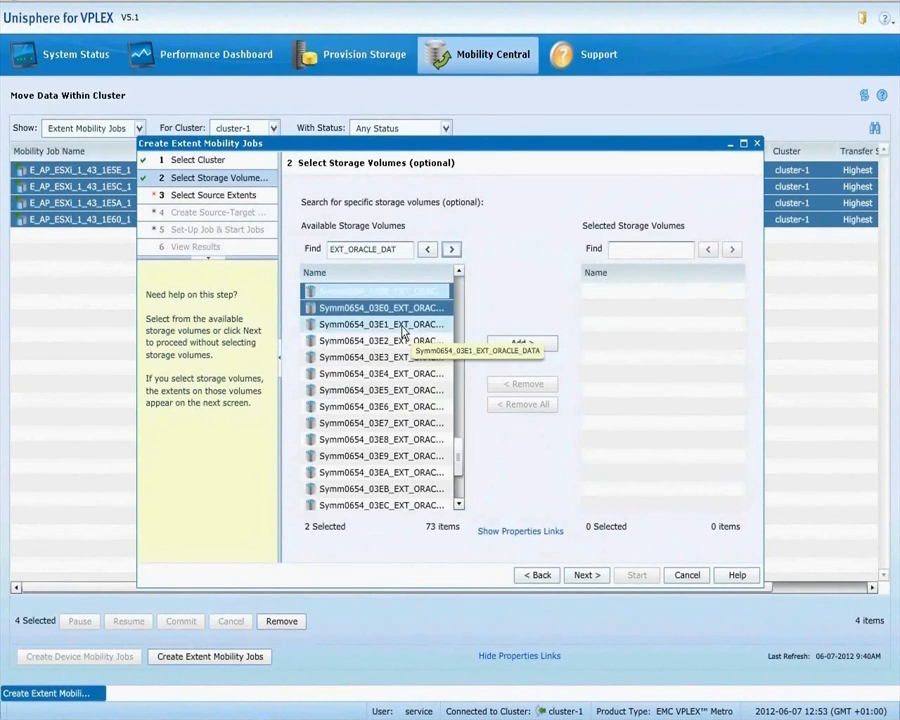
{"action": "left_click", "coordinate": [381, 357]}
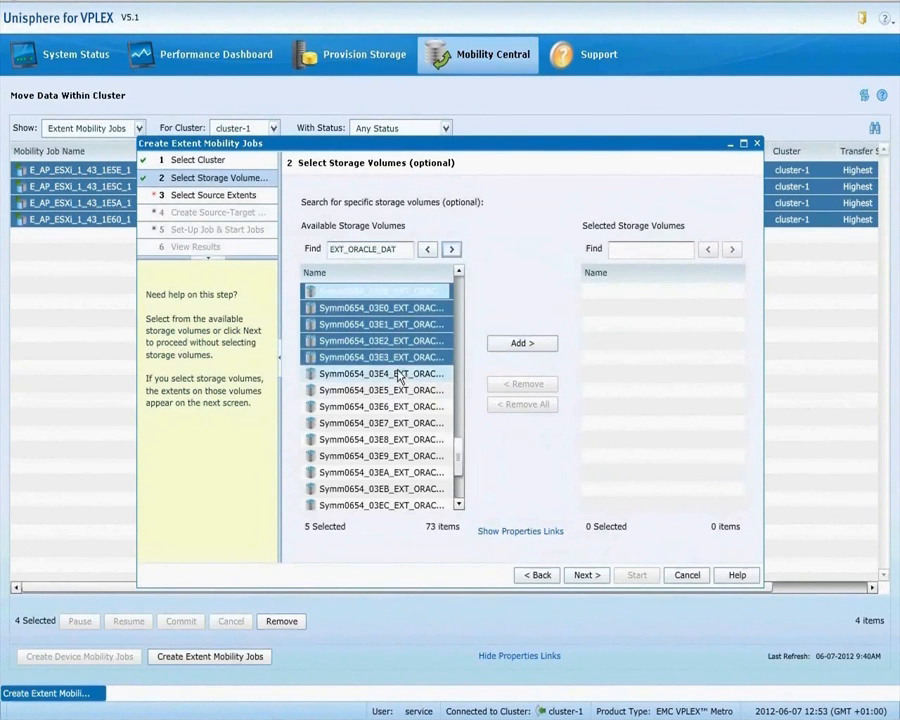
{"action": "left_click", "coordinate": [381, 422]}
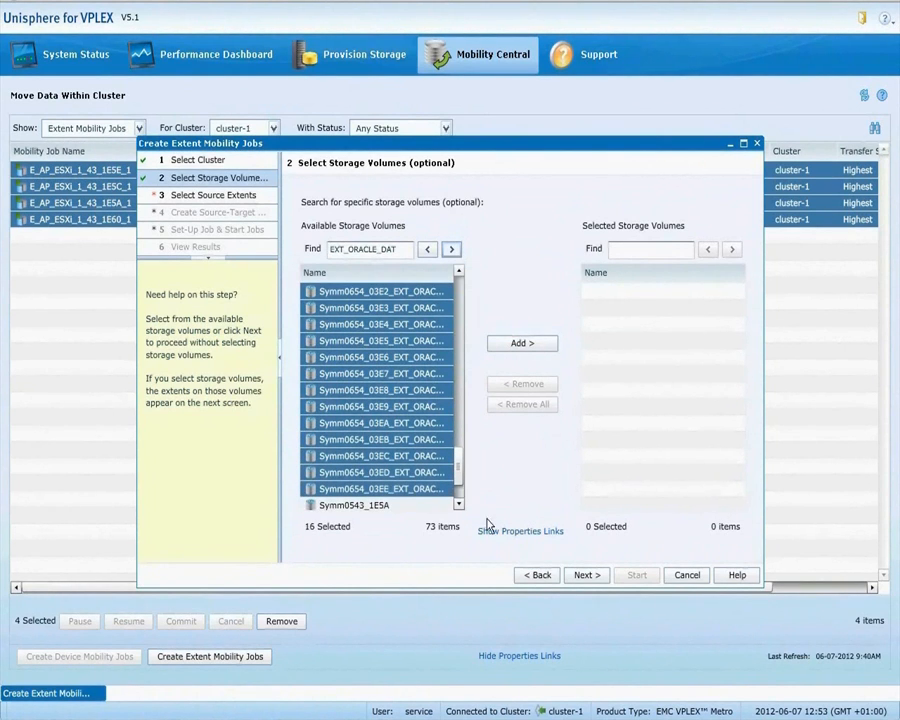
{"action": "left_click", "coordinate": [521, 343]}
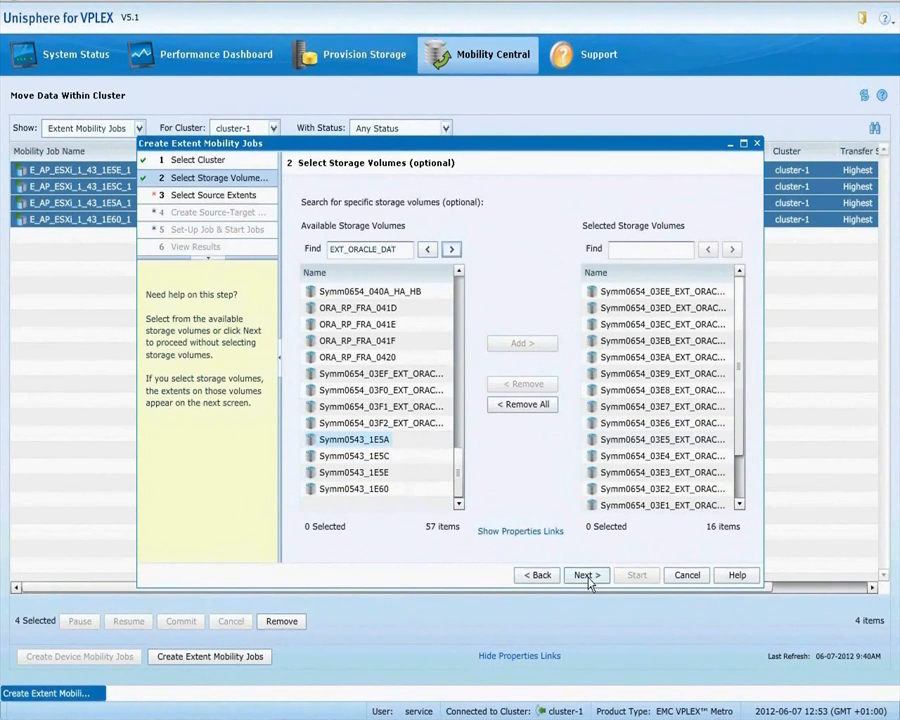
Add all sixteen Oracle extents as sources and auto-generate mappings to Symm0543 target extents
{"action": "left_click", "coordinate": [586, 575]}
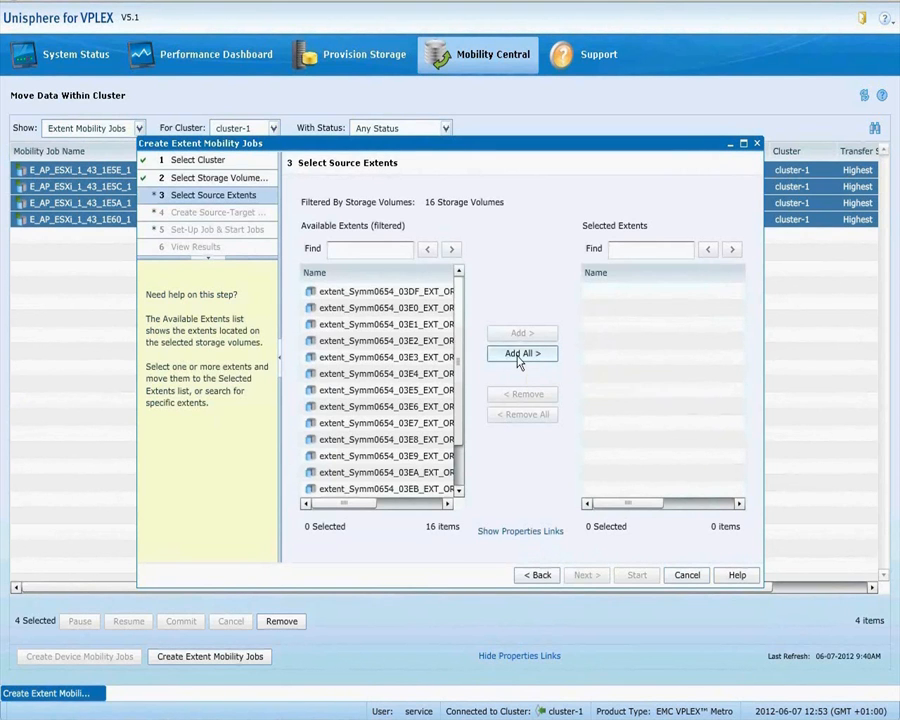
{"action": "left_click", "coordinate": [586, 575]}
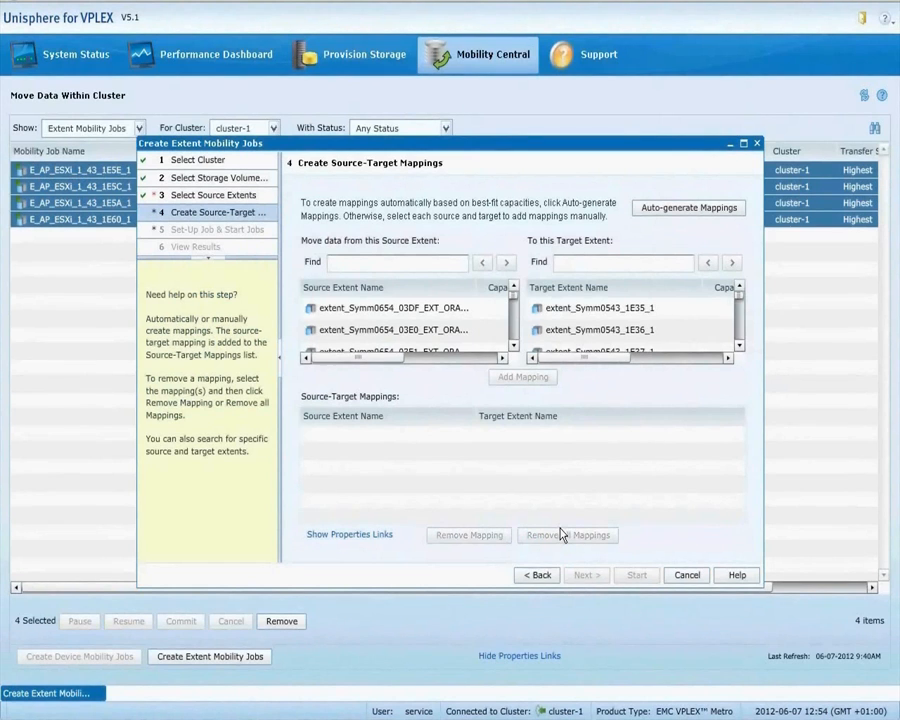
{"action": "left_click", "coordinate": [688, 208]}
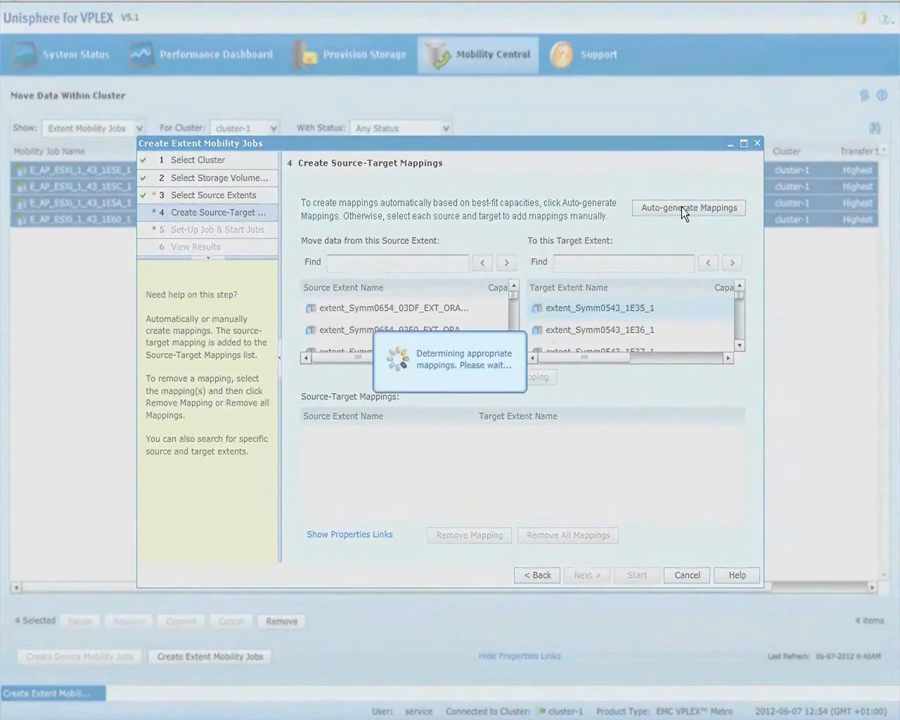
{"action": "left_click", "coordinate": [688, 207]}
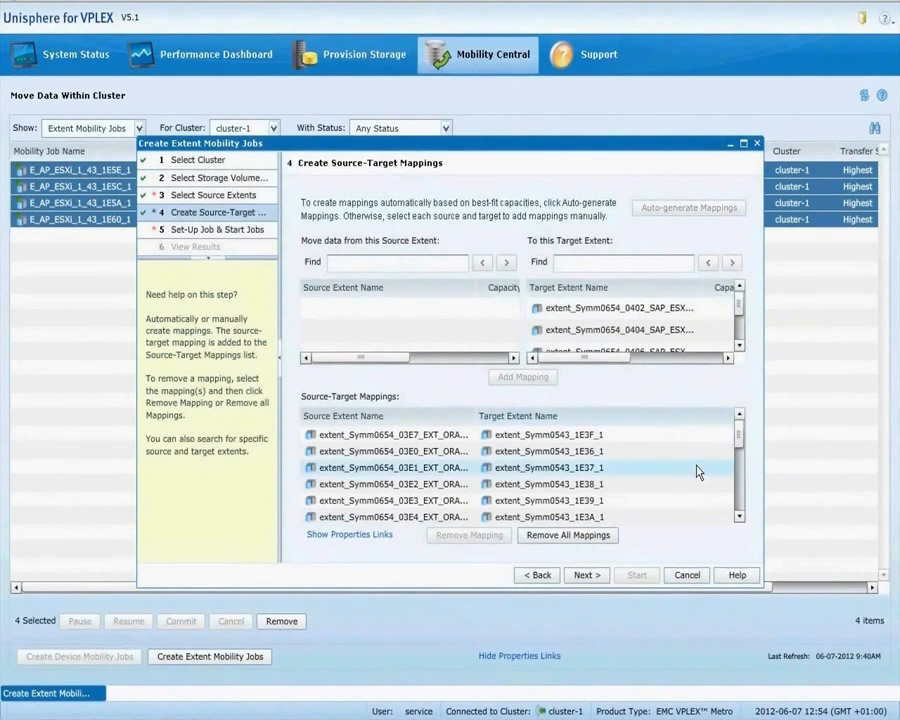
{"action": "scroll", "scroll_direction": "down", "scroll_amount": 3}
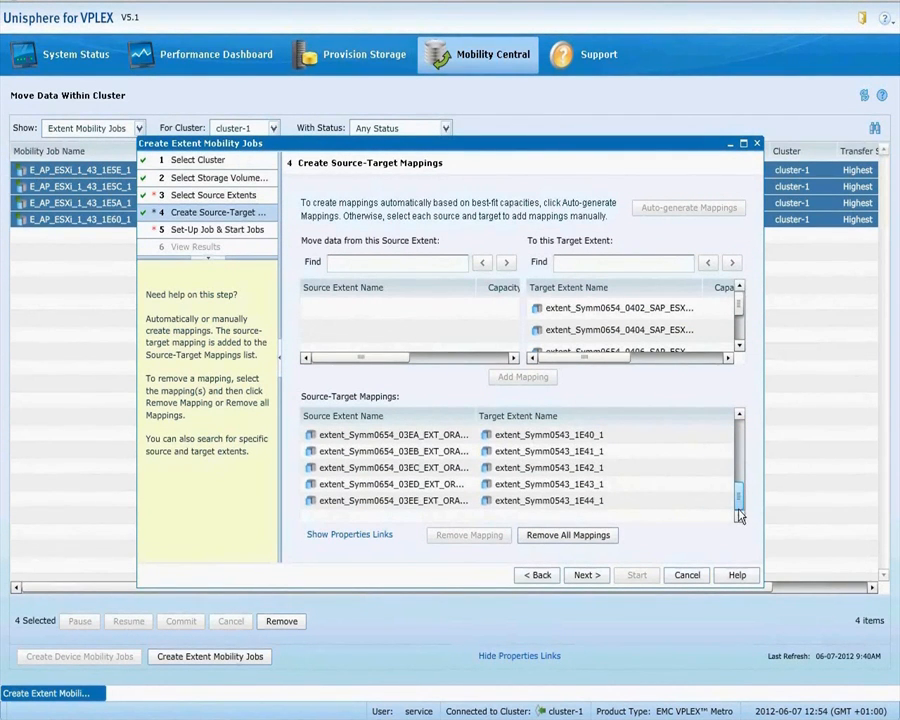
{"action": "scroll", "scroll_direction": "down", "scroll_amount": 3}
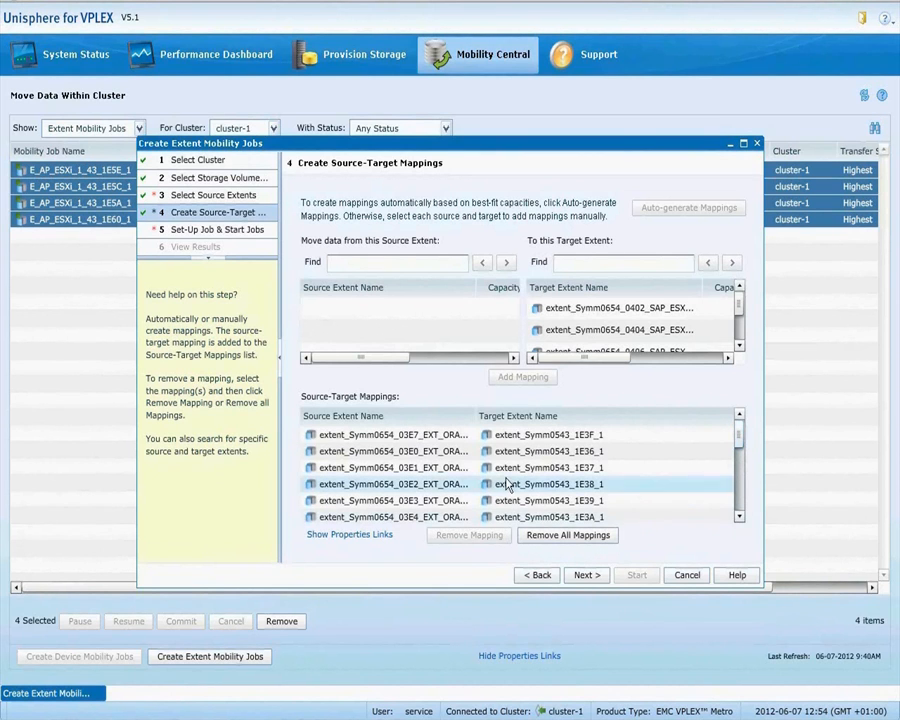
Set Transfer Speed to High, then start the sixteen E_LE_DATA jobs and view the results
{"action": "left_click", "coordinate": [586, 575]}
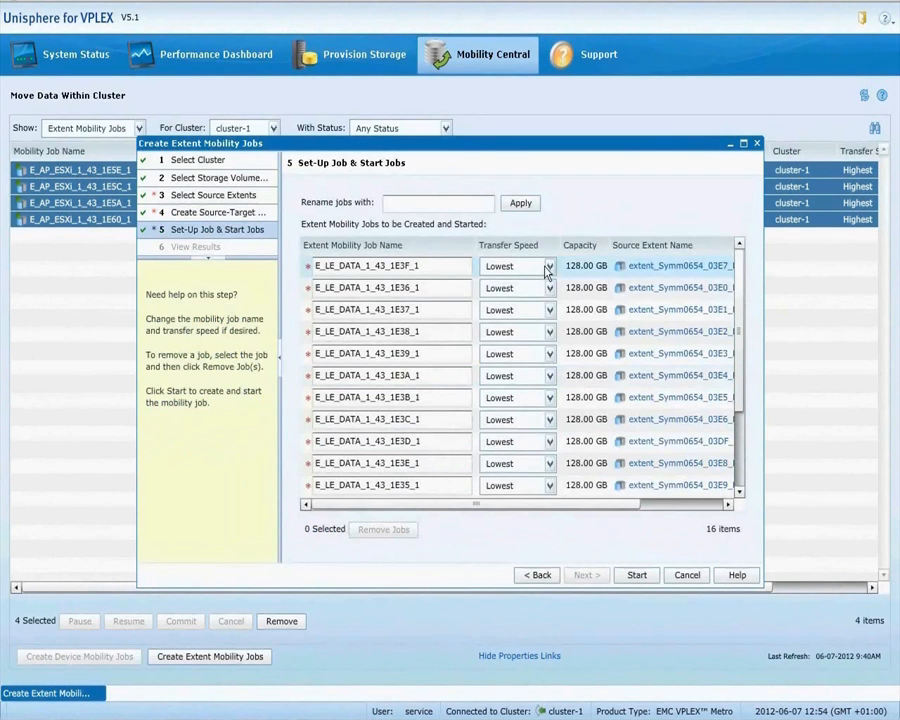
{"action": "left_click", "coordinate": [546, 265]}
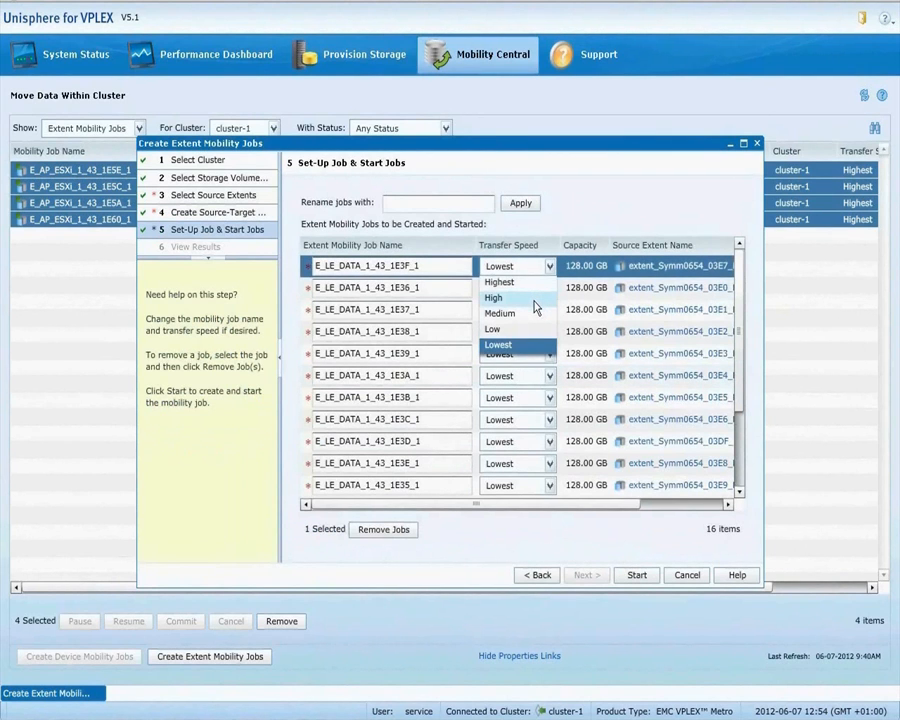
{"action": "left_click", "coordinate": [493, 297]}
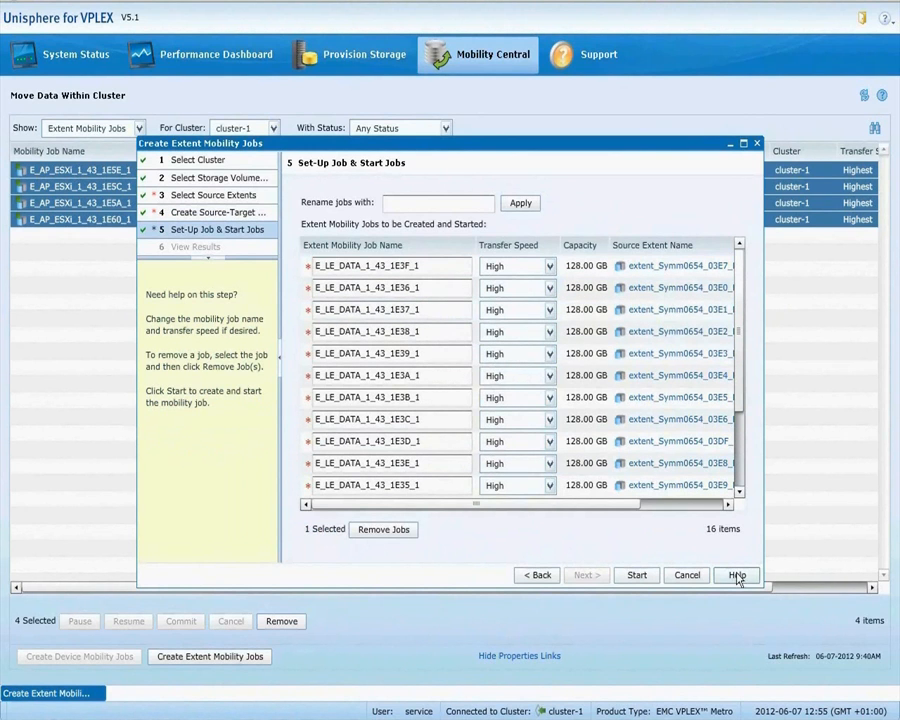
{"action": "left_click", "coordinate": [636, 574]}
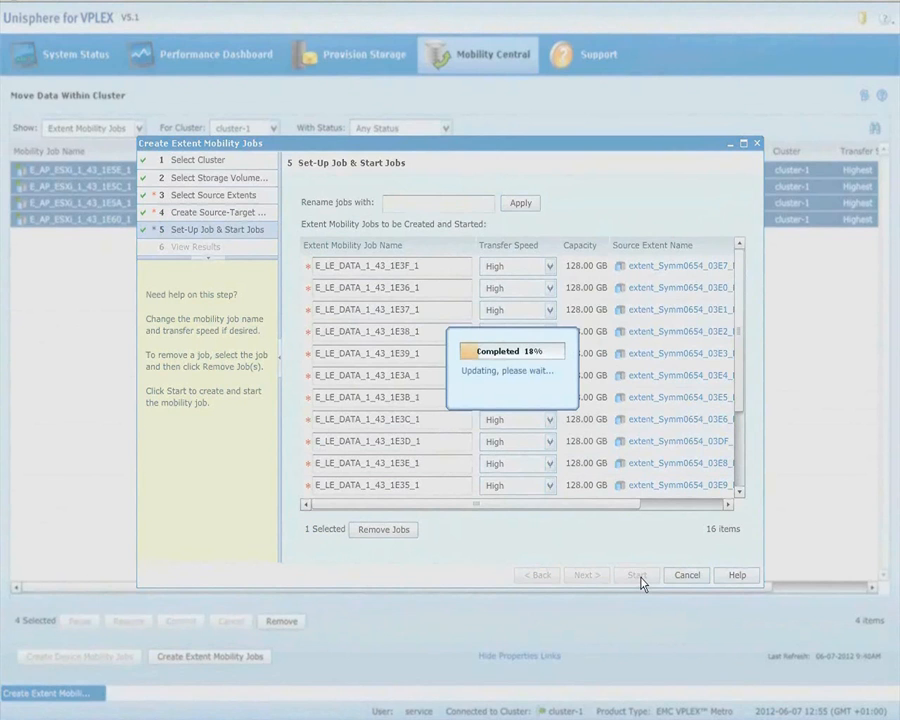
{"action": "left_click", "coordinate": [637, 575]}
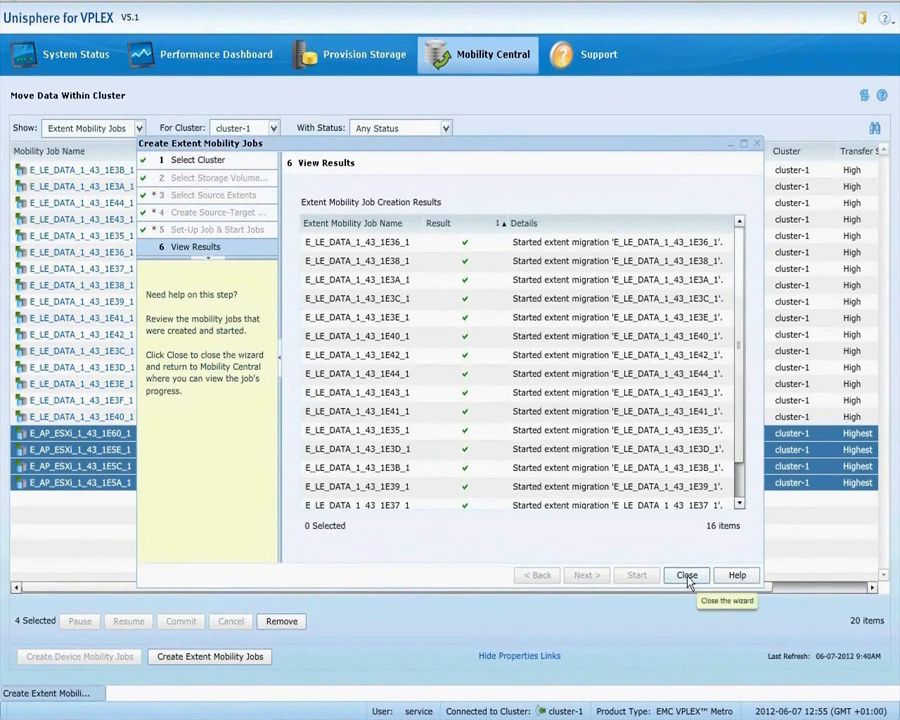
Filter the job list to Commit Pending and commit all sixteen E_LE_DATA jobs
{"action": "left_click", "coordinate": [686, 574]}
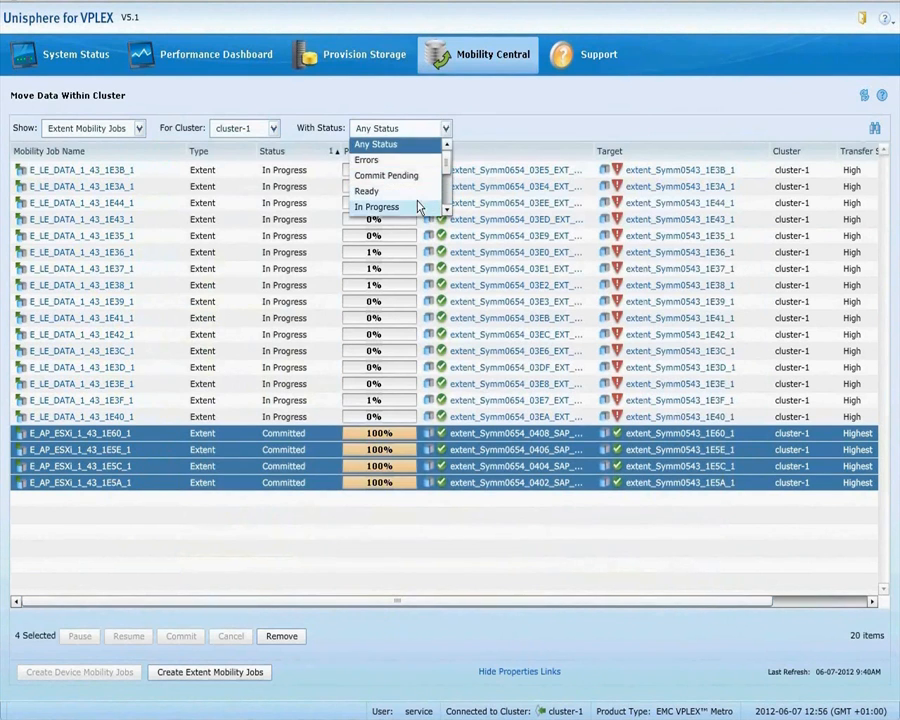
{"action": "left_click", "coordinate": [377, 207]}
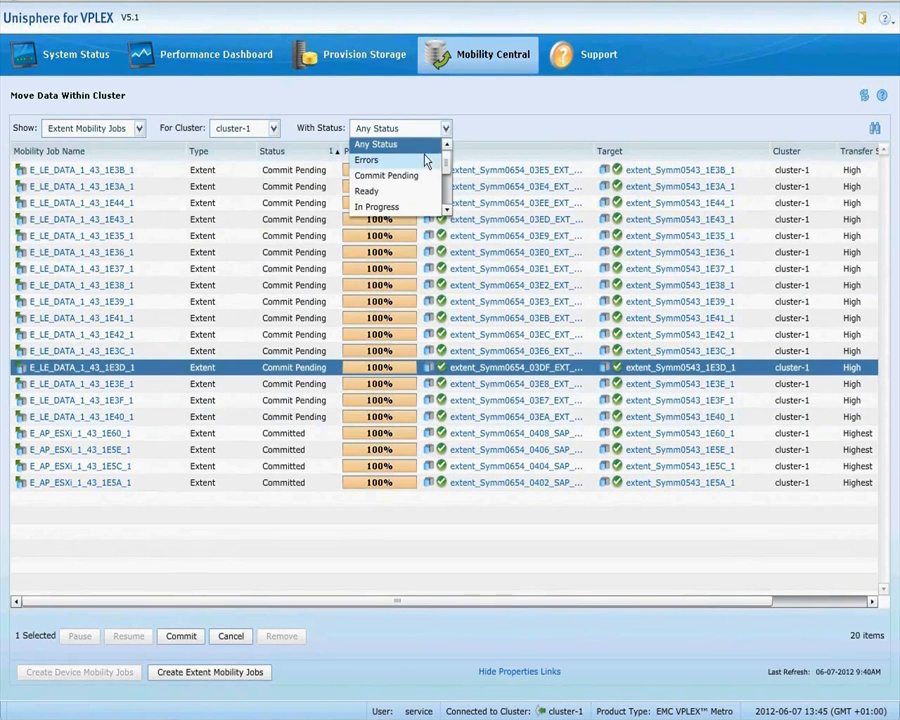
{"action": "left_click", "coordinate": [386, 175]}
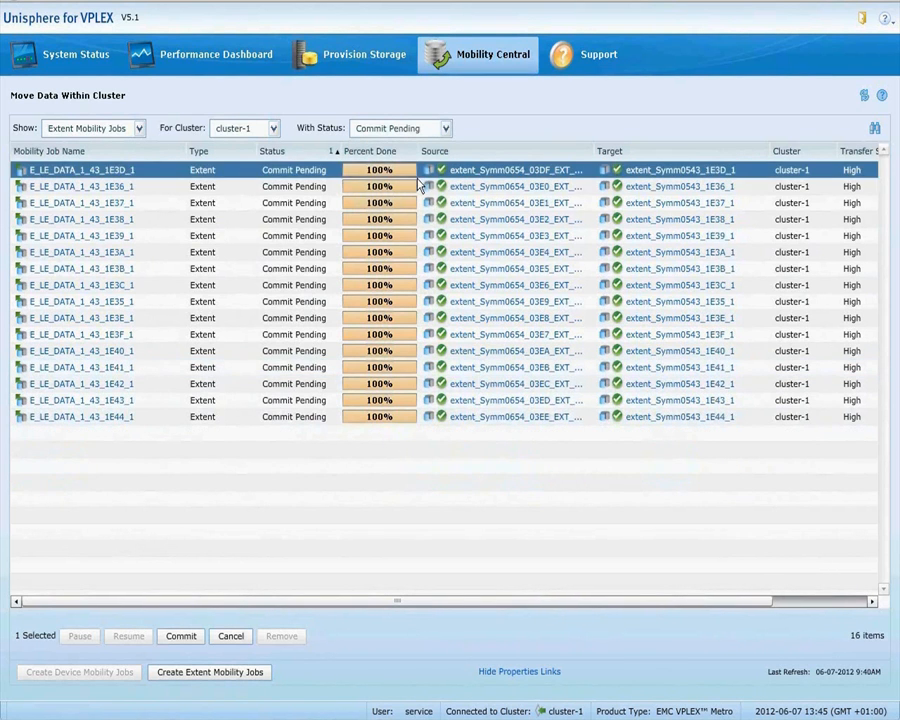
{"action": "left_click", "coordinate": [180, 636]}
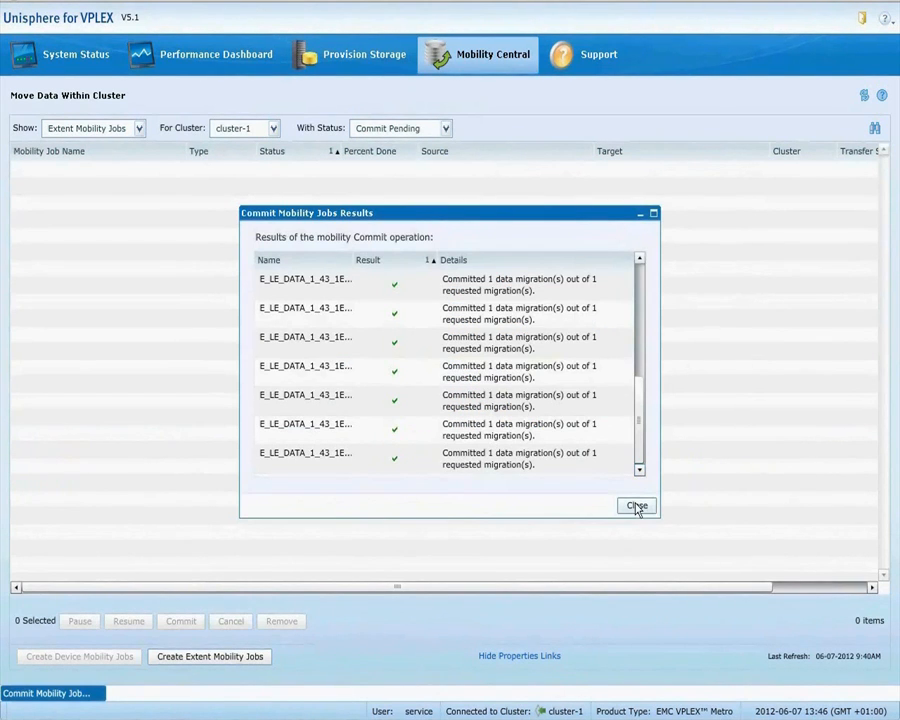
Review source and target extent properties, confirming extent_Symm0543_1E3B_1 now serves the Oracle device
{"action": "left_click", "coordinate": [636, 505]}
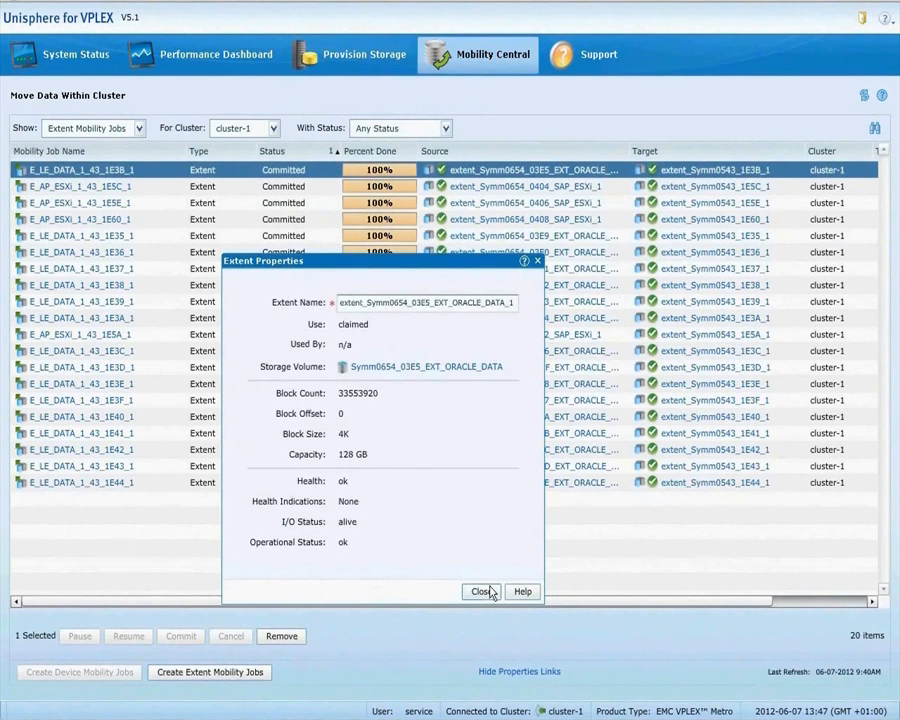
{"action": "left_click", "coordinate": [713, 169]}
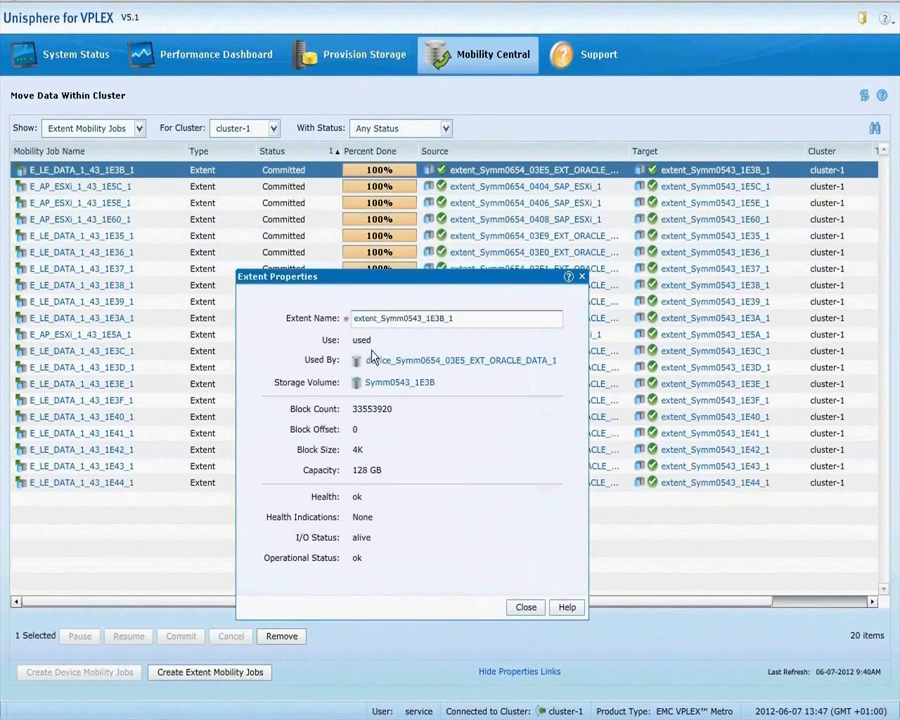
{"action": "mouse_move", "coordinate": [370, 352]}
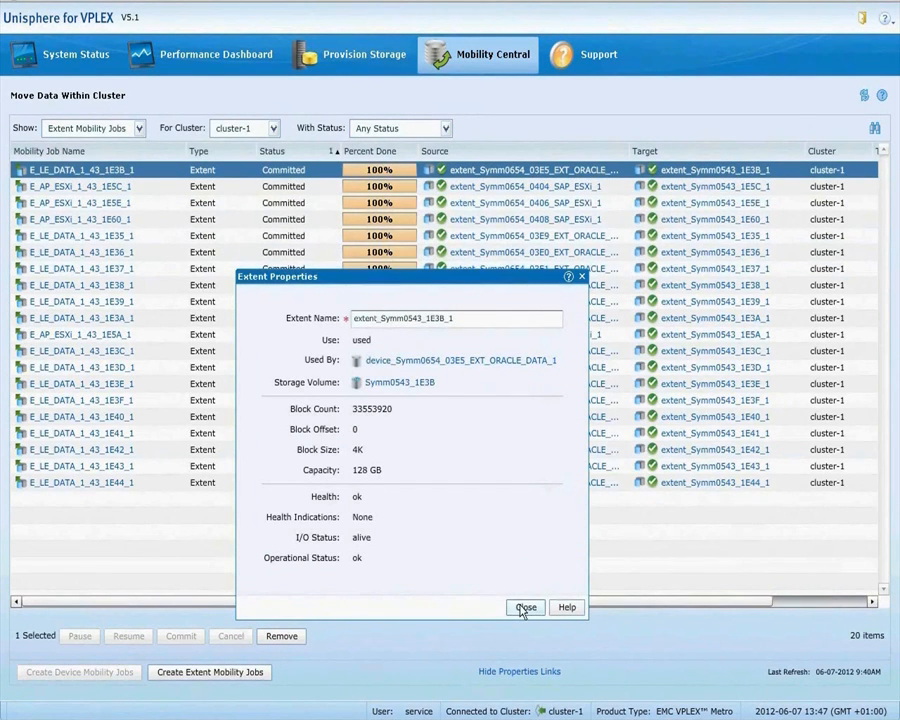
{"action": "left_click", "coordinate": [526, 607]}
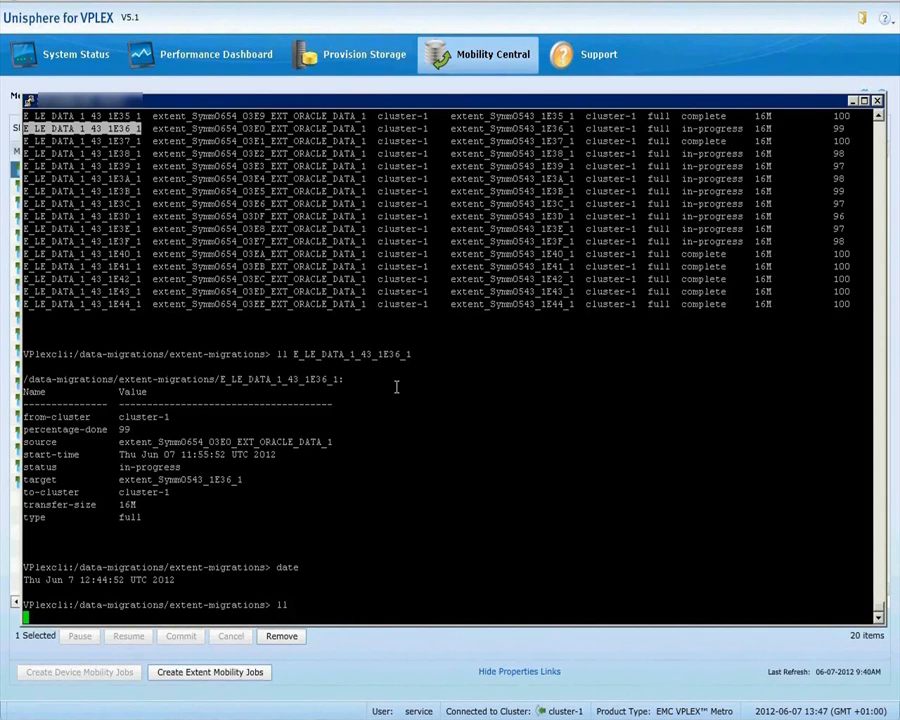
Run ll under extent-migrations to show all sixteen E_LE_DATA migrations committed at 100%
{"action": "key", "text": "Return"}
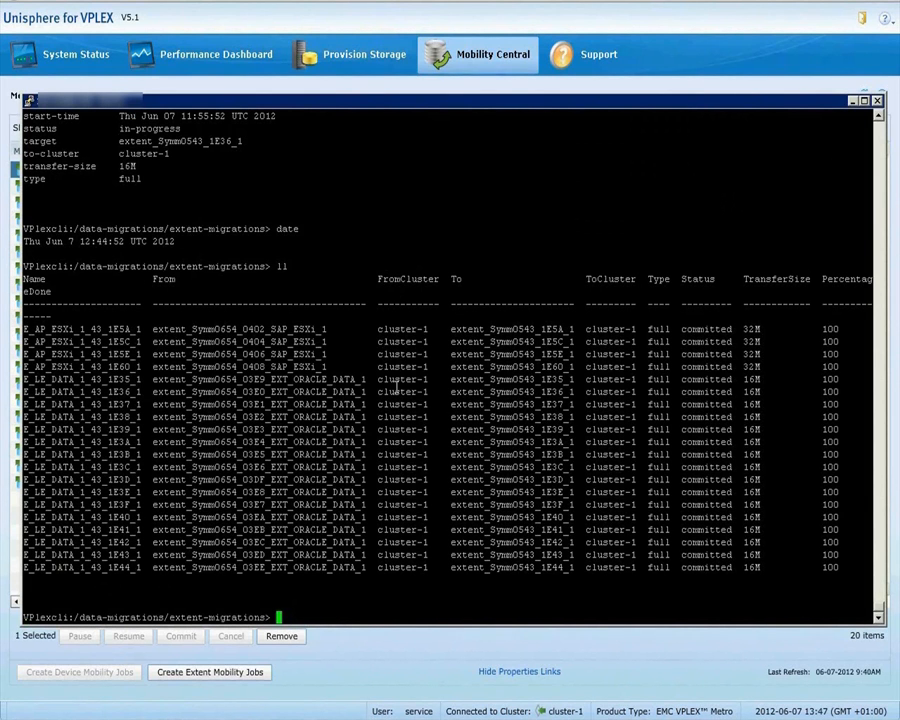